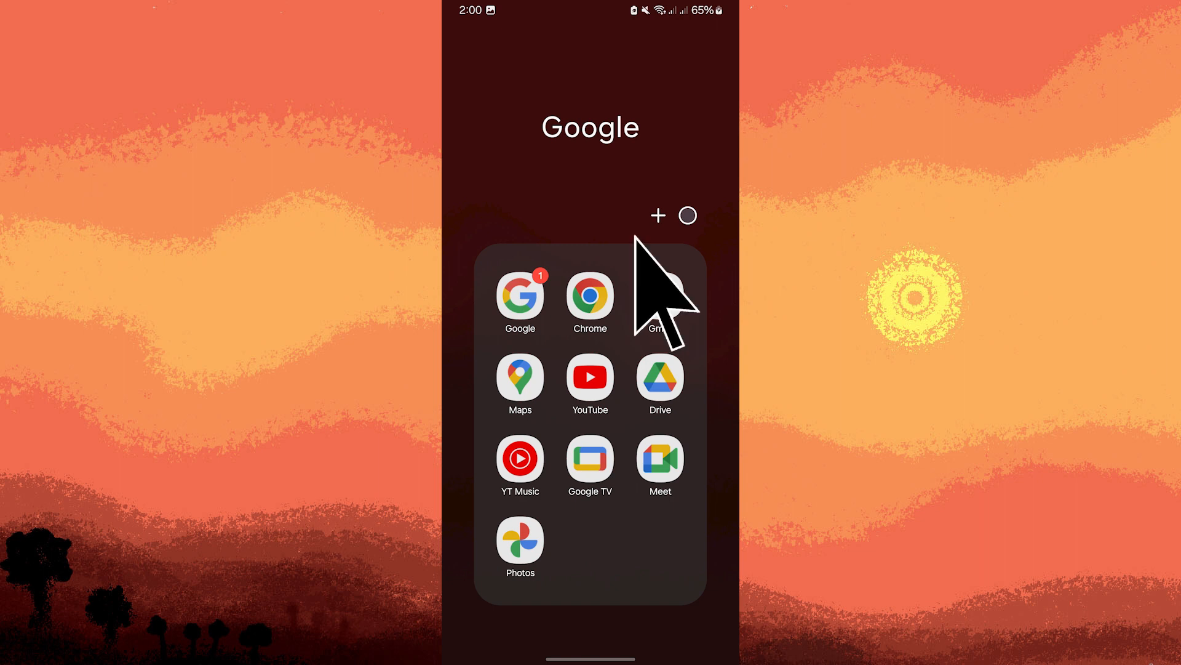
mouse_move(655, 324)
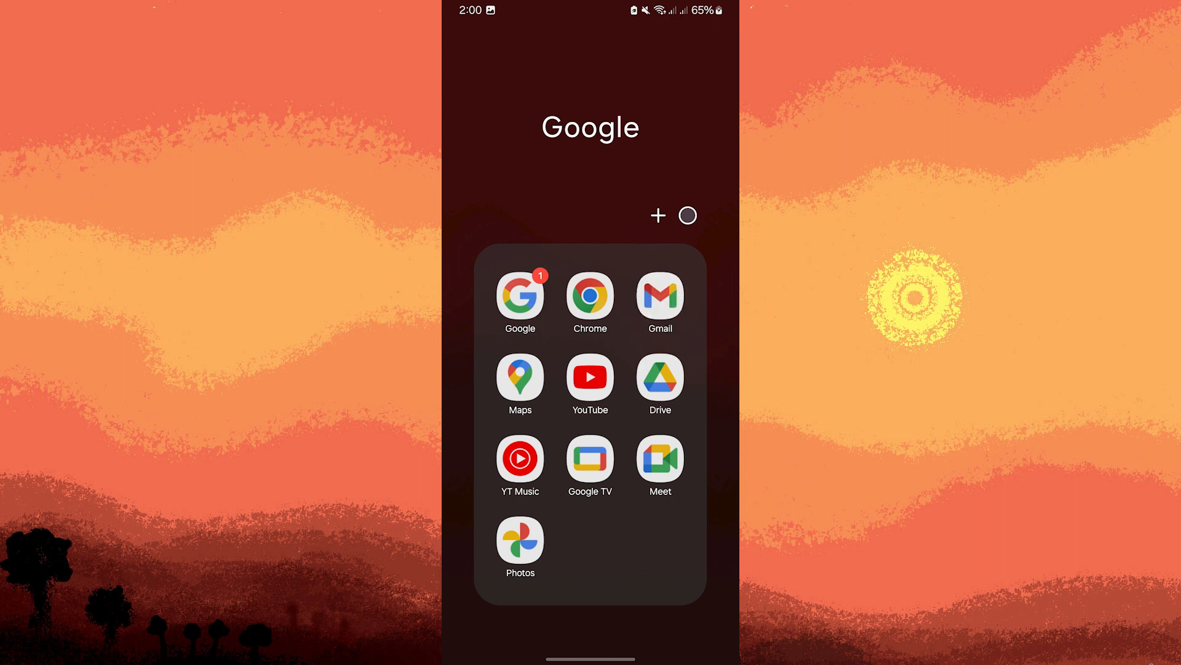
Launch Gmail from the Google folder on the home screen.
left_click(659, 296)
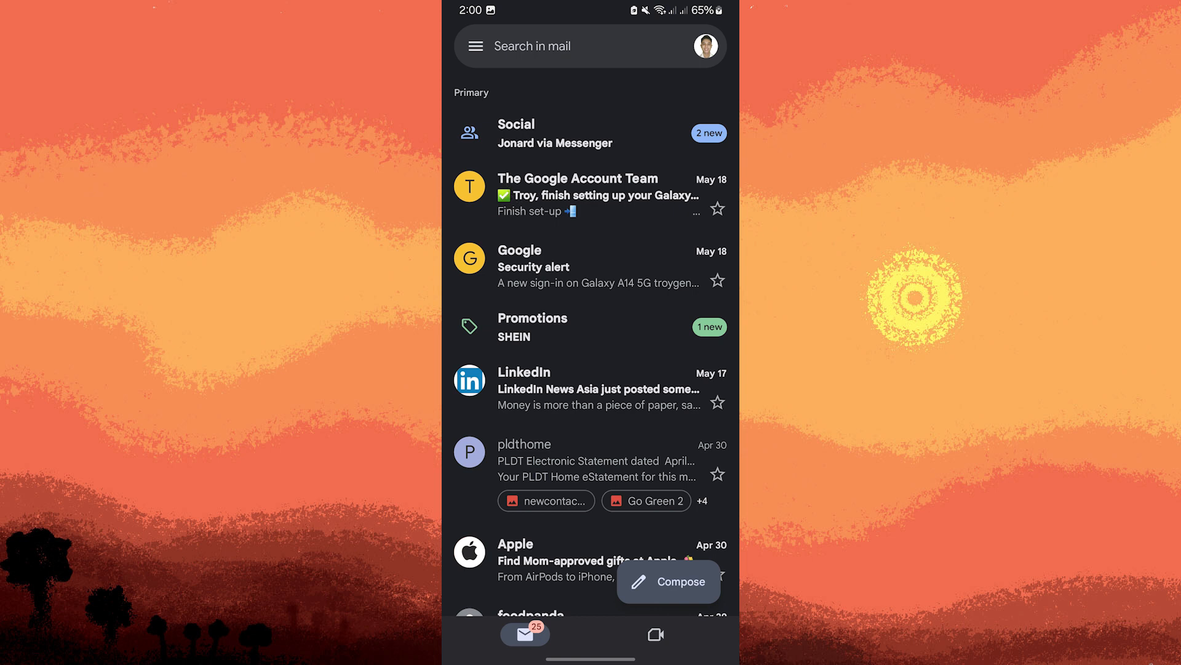
Long-press The Google Account Team email, then Select all to select all 50 emails.
left_click(469, 186)
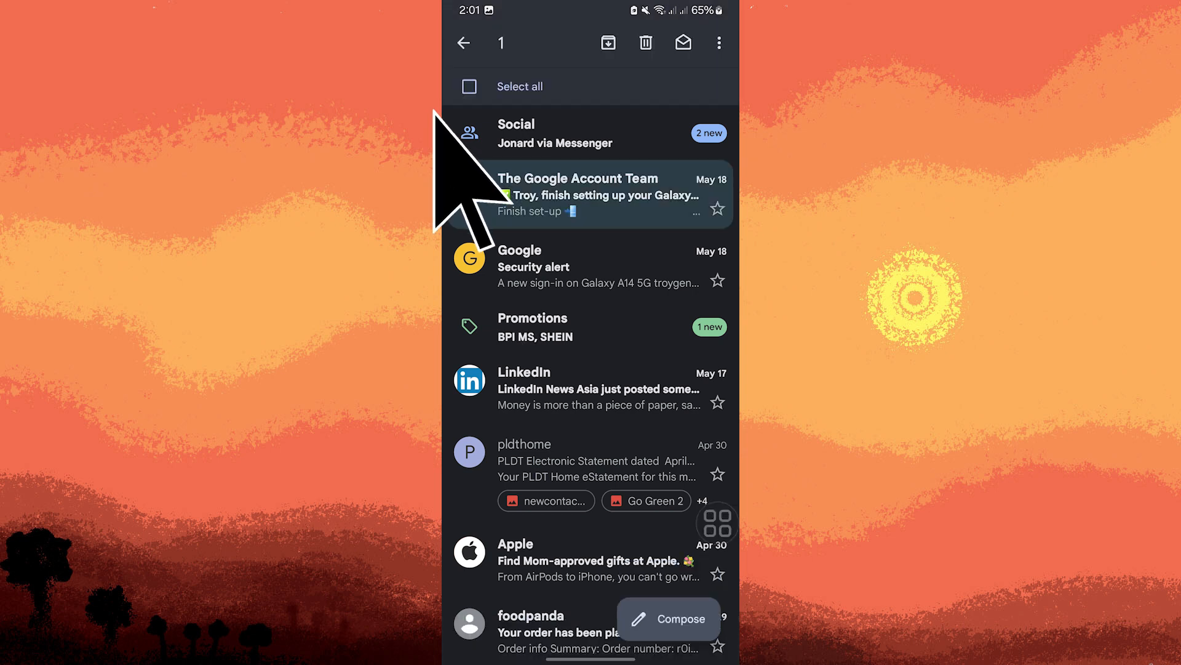
left_click(469, 185)
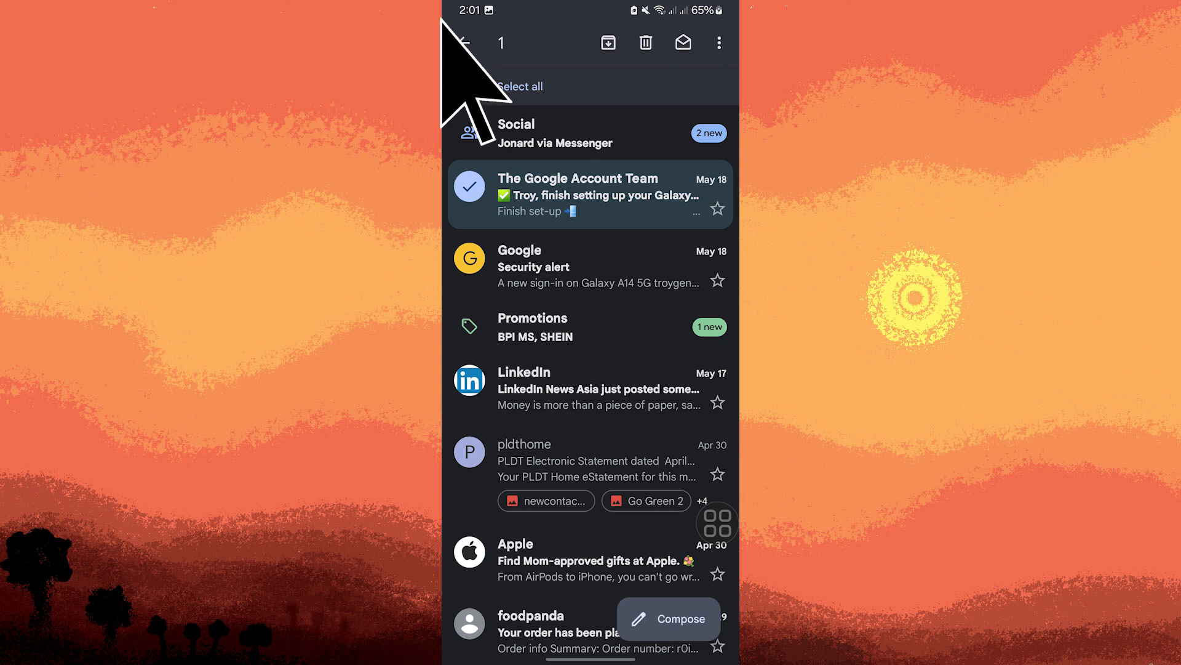
left_click(518, 87)
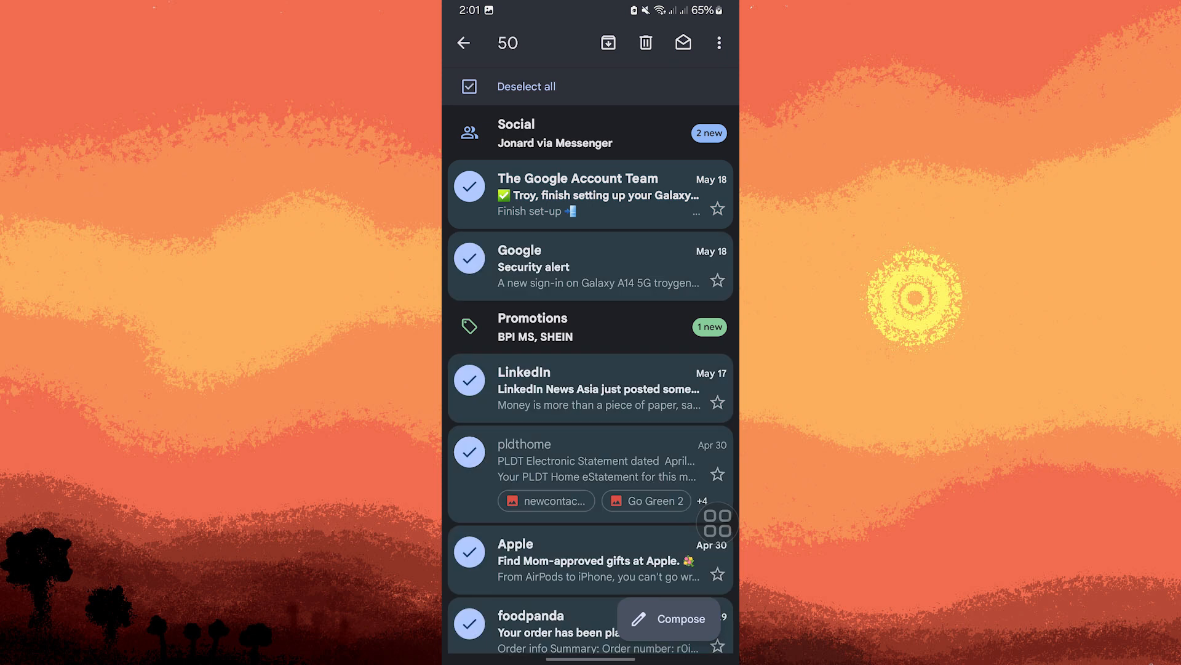